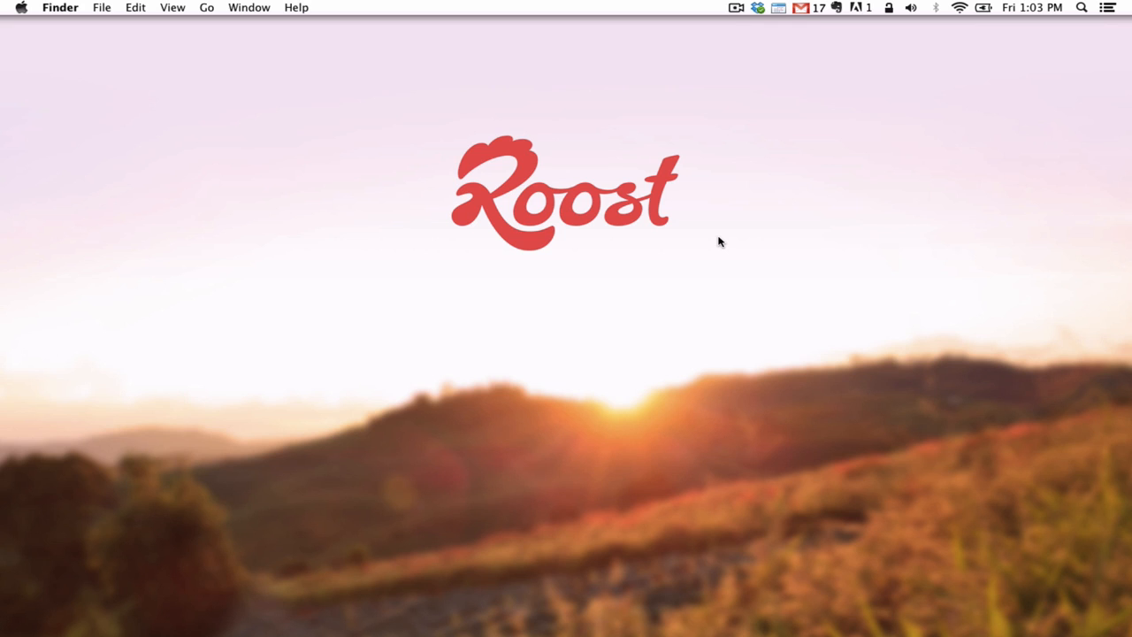
# - Launch Safari and bring up its Preferences window from the Safari menu
pyautogui.click(1080, 7)
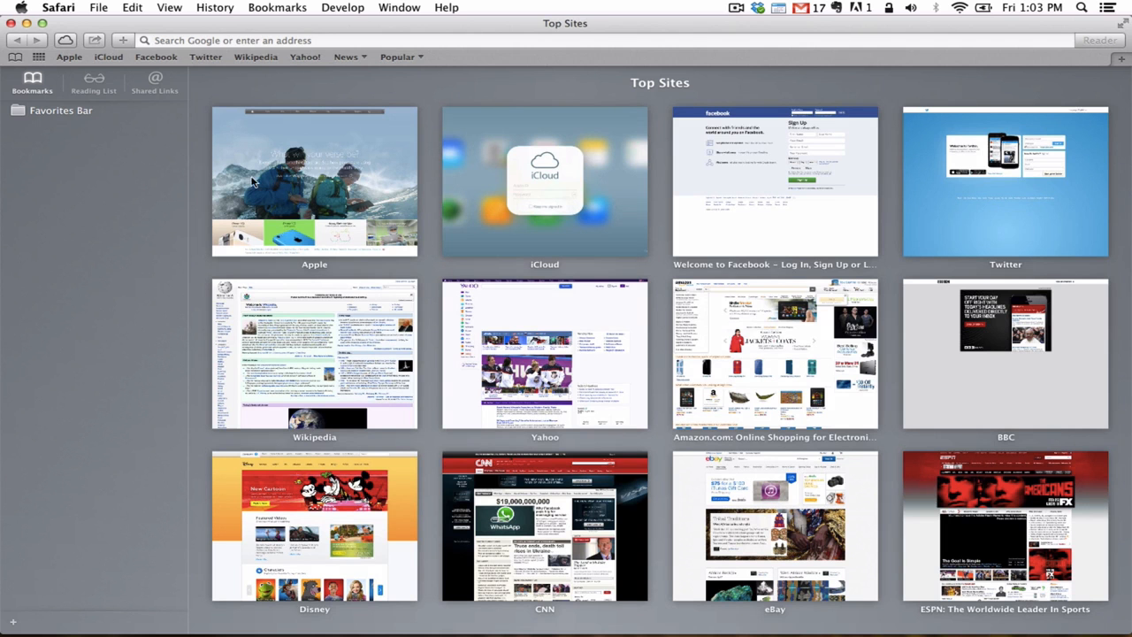
pyautogui.click(58, 7)
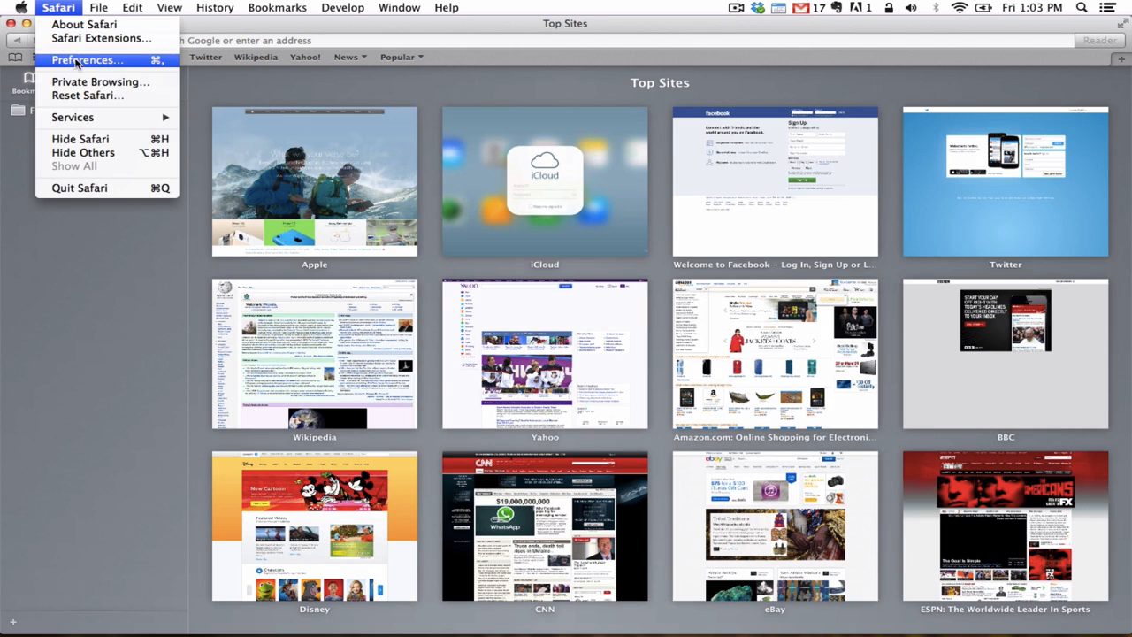
pyautogui.click(87, 60)
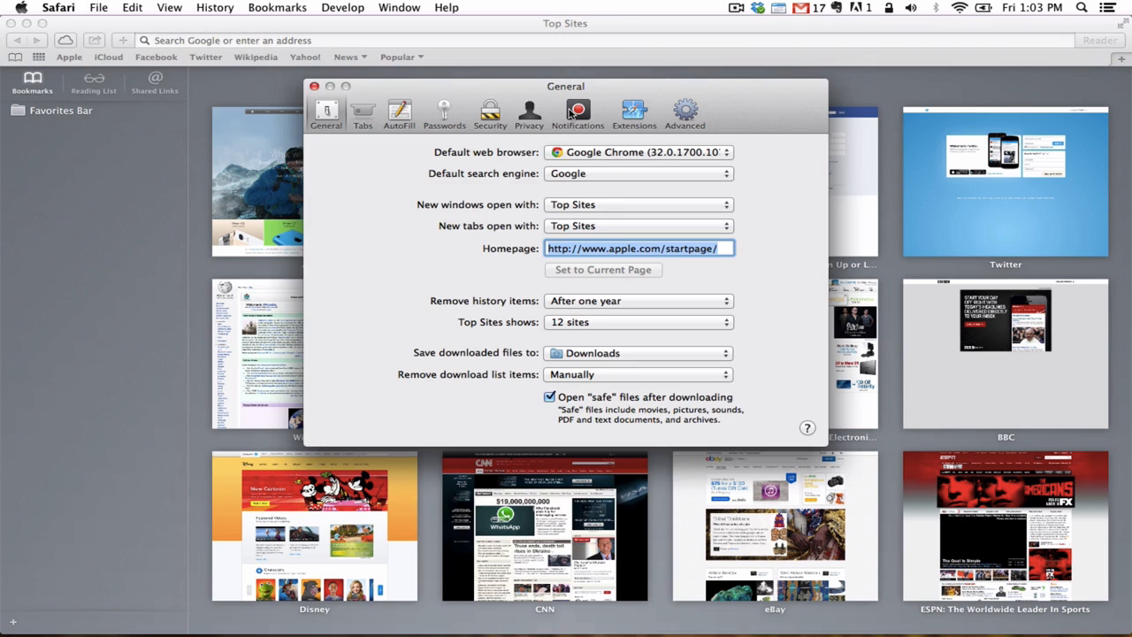
# - In the Notifications pane, set the Multi Site website's permission to Deny
pyautogui.click(576, 115)
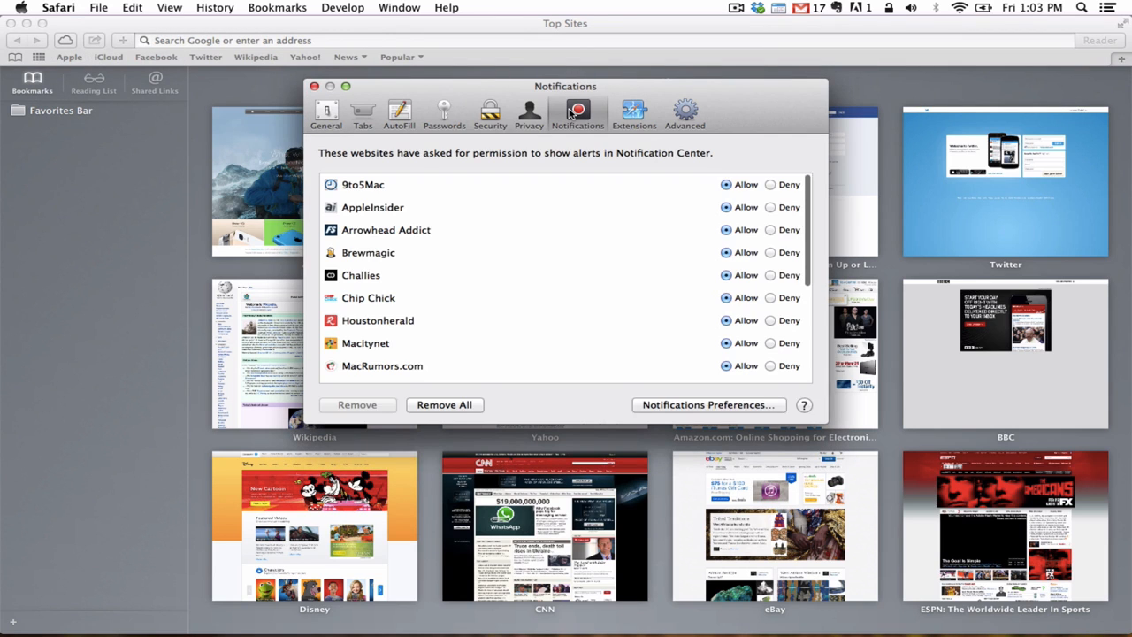
pyautogui.moveTo(552, 244)
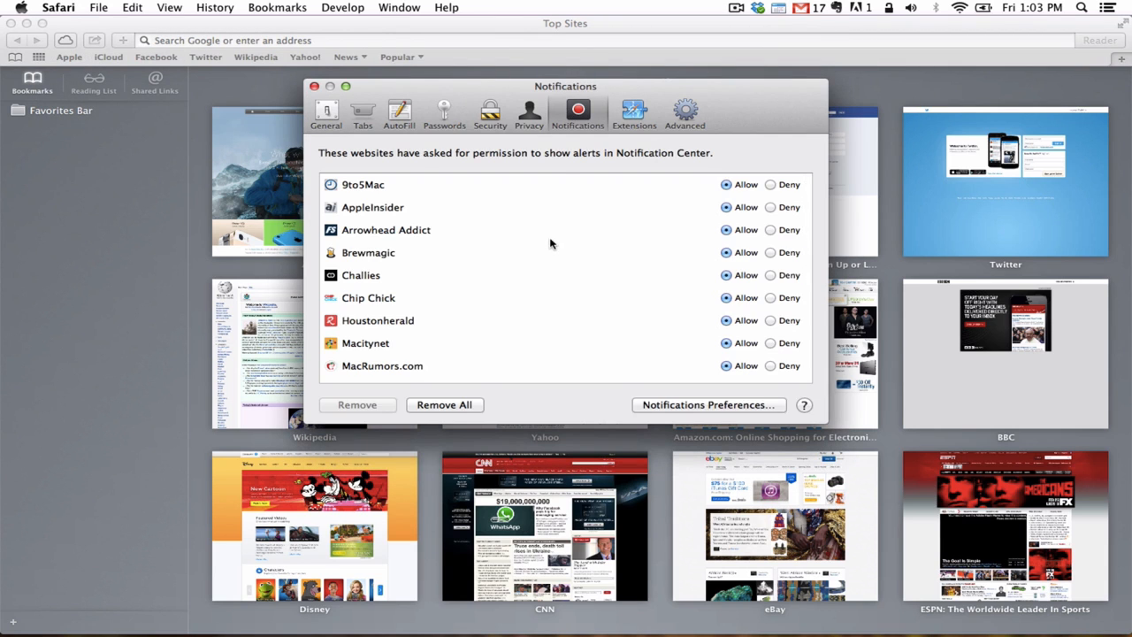
pyautogui.moveTo(546, 311)
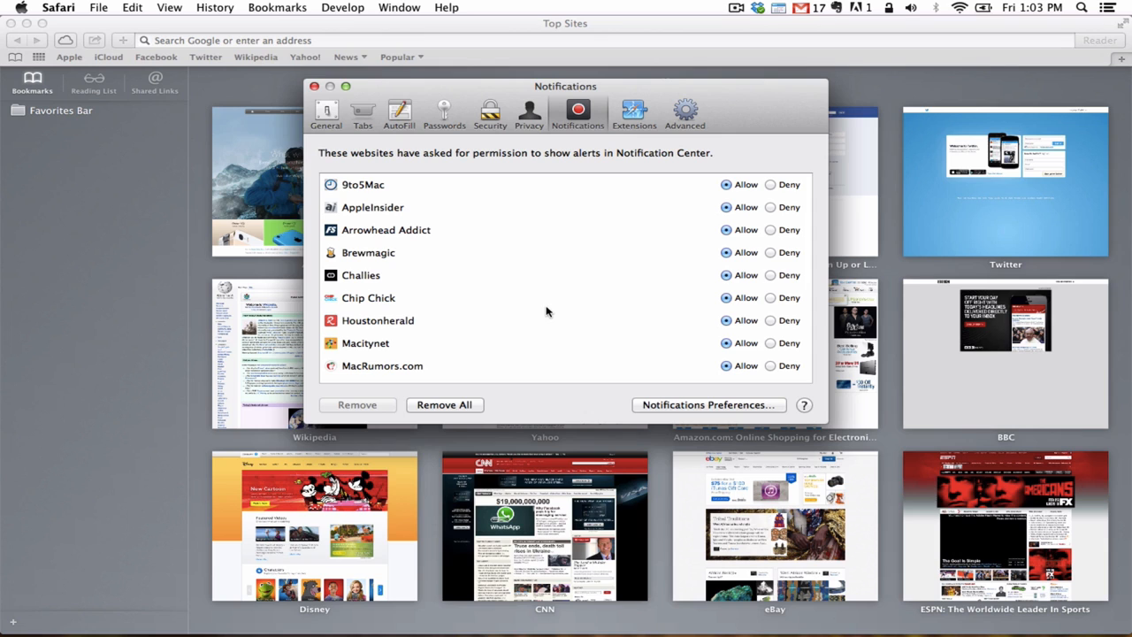
pyautogui.scroll(-3)
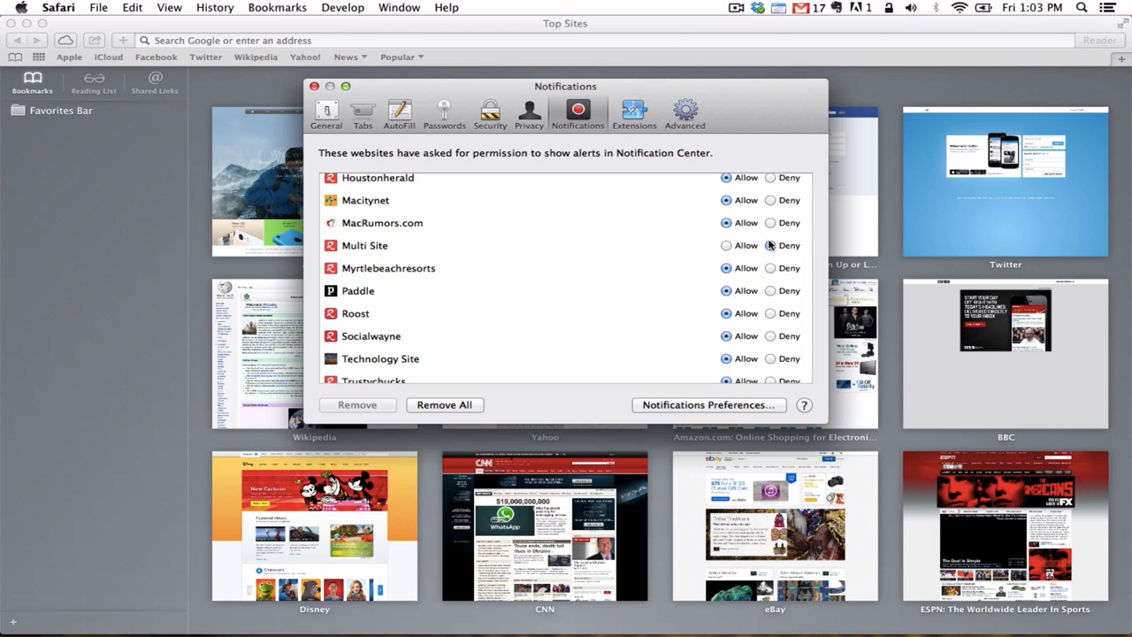
pyautogui.click(771, 245)
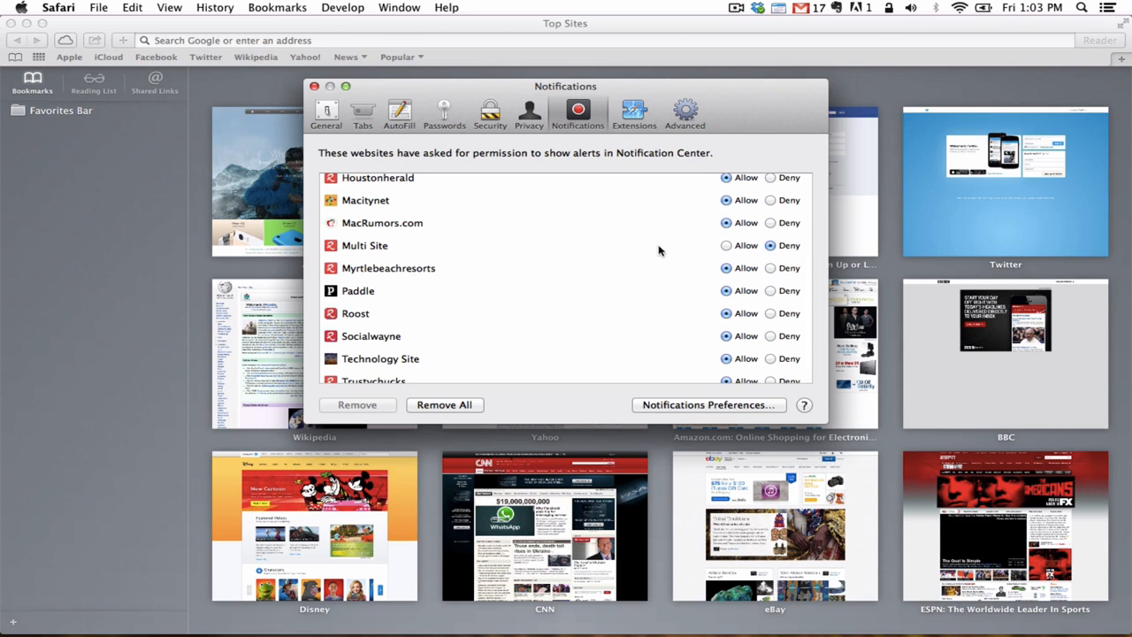
pyautogui.click(364, 244)
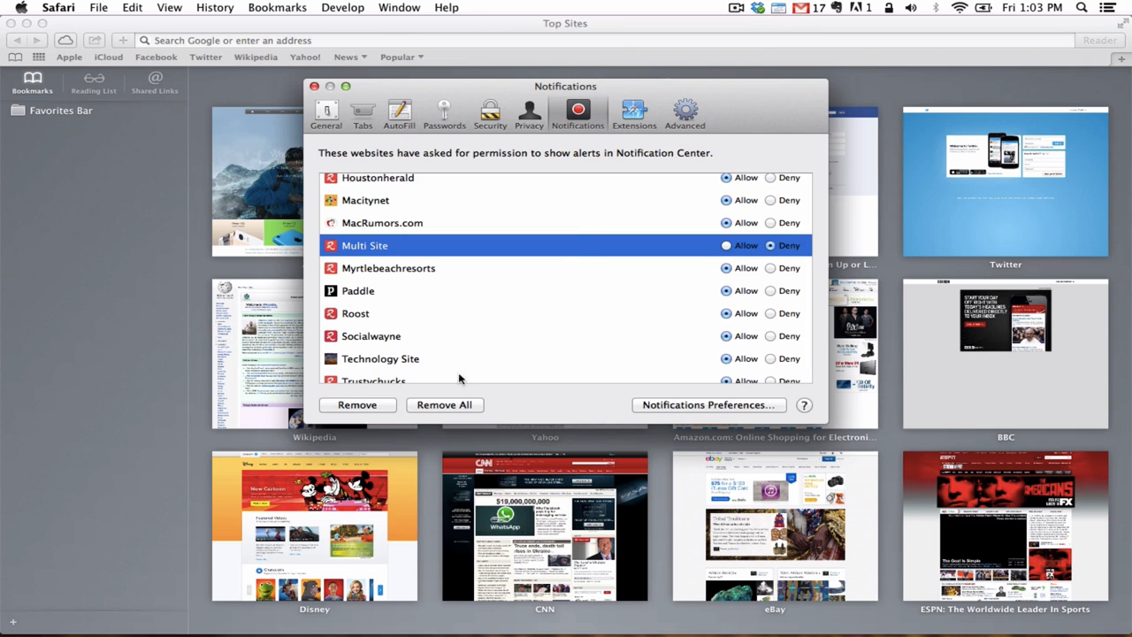
pyautogui.click(358, 404)
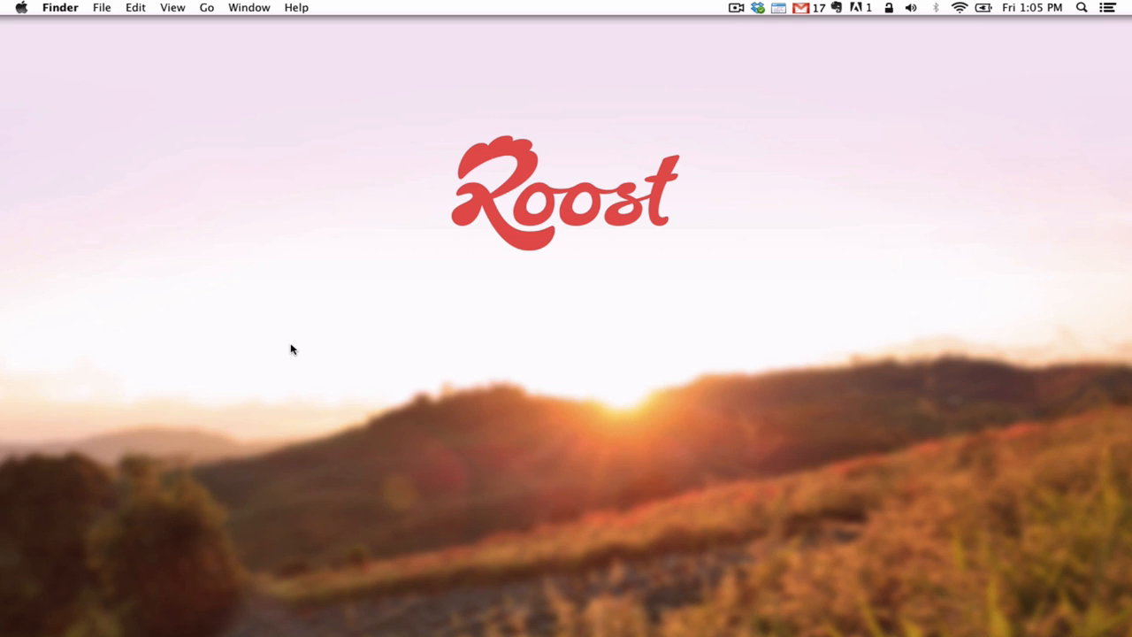
pyautogui.moveTo(4, 113)
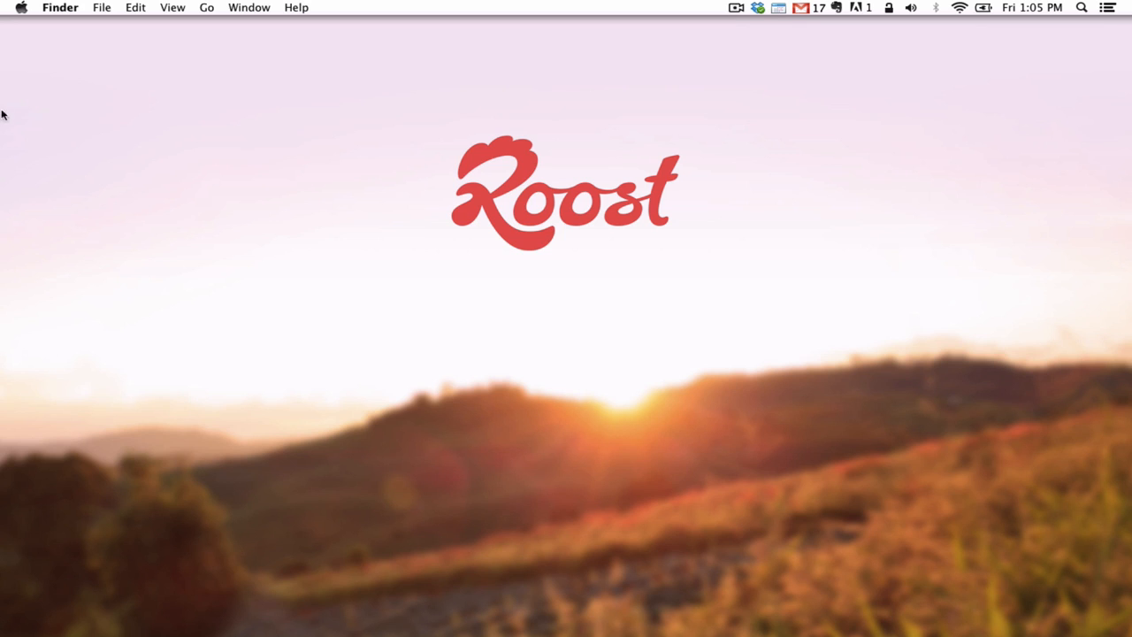
# - Open System Preferences from the Apple menu
pyautogui.click(21, 7)
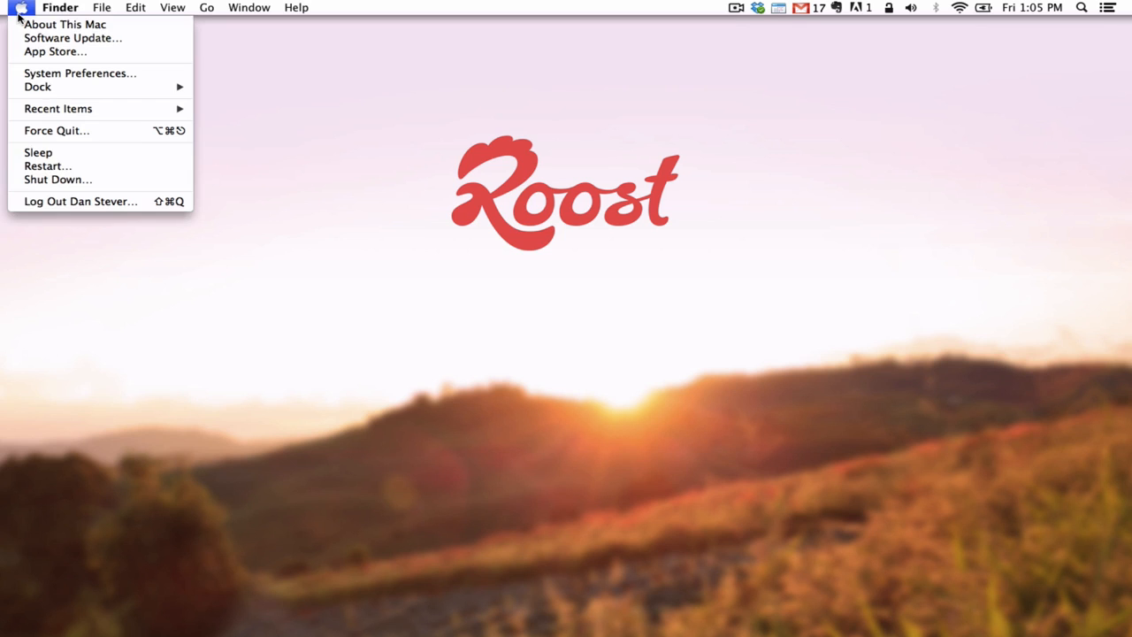
pyautogui.click(80, 72)
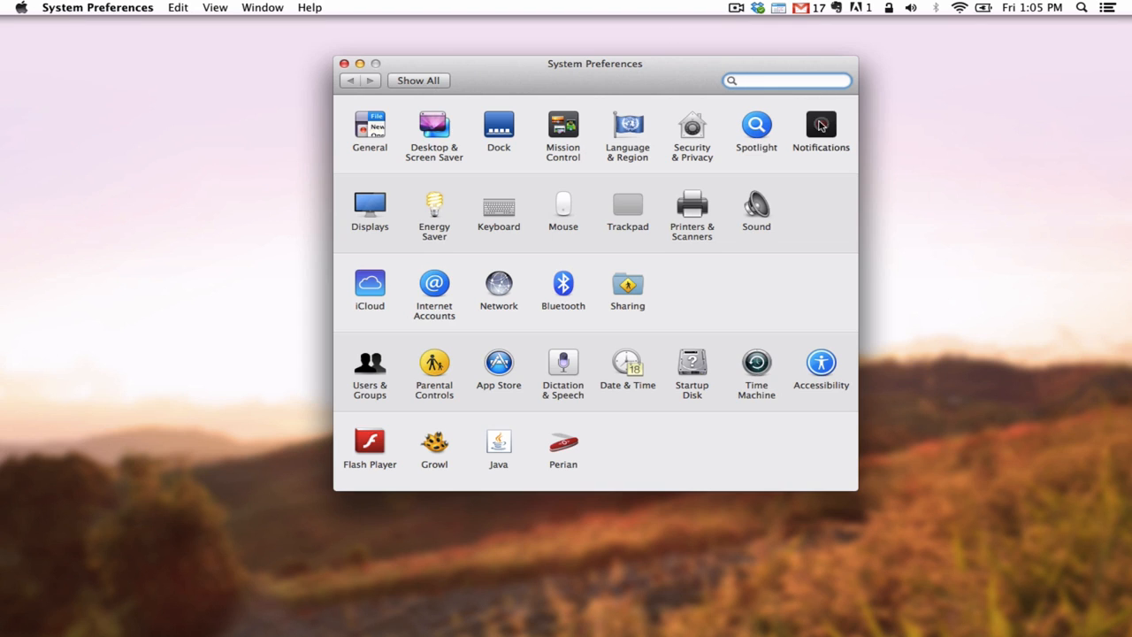
# - Go to the Notifications pane and scroll the app list down to the Roost entries
pyautogui.click(821, 127)
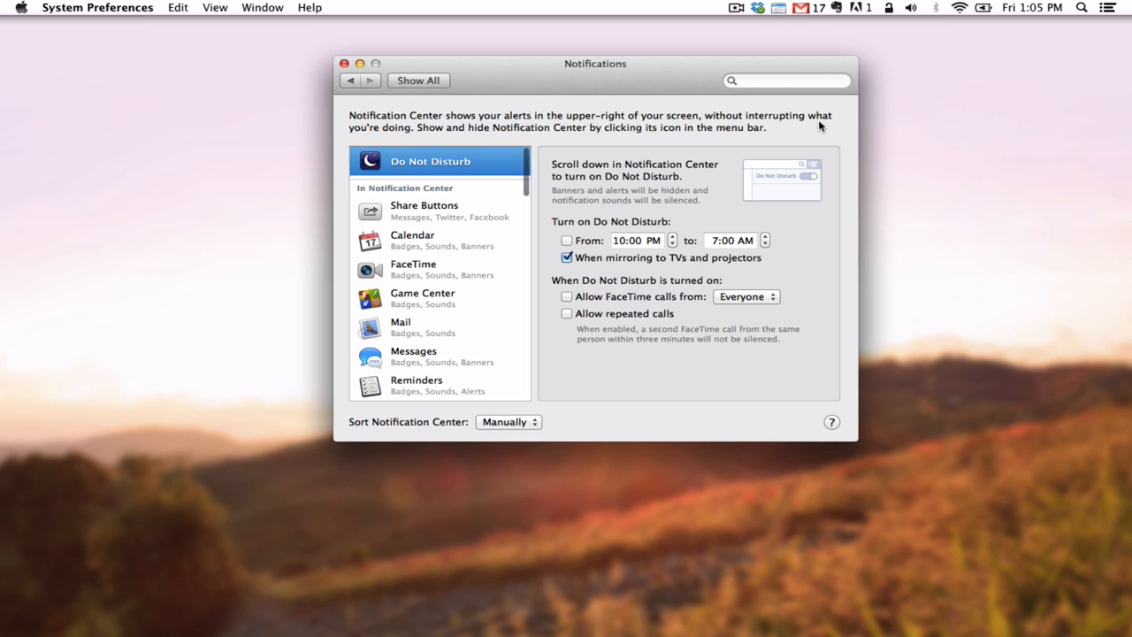
pyautogui.moveTo(541, 308)
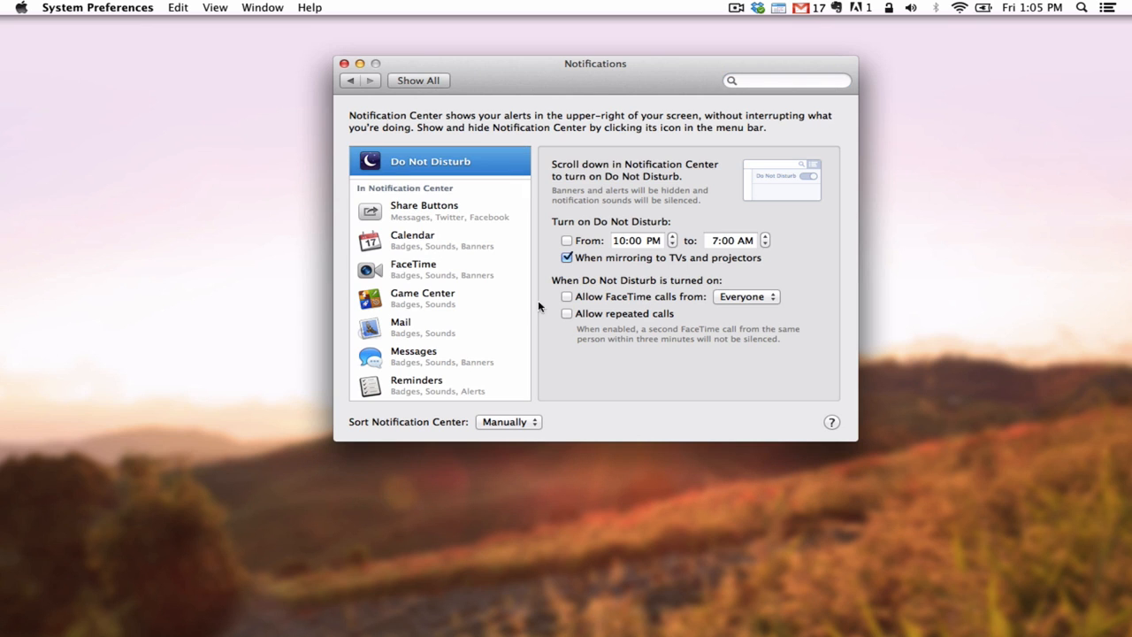
pyautogui.scroll(-3)
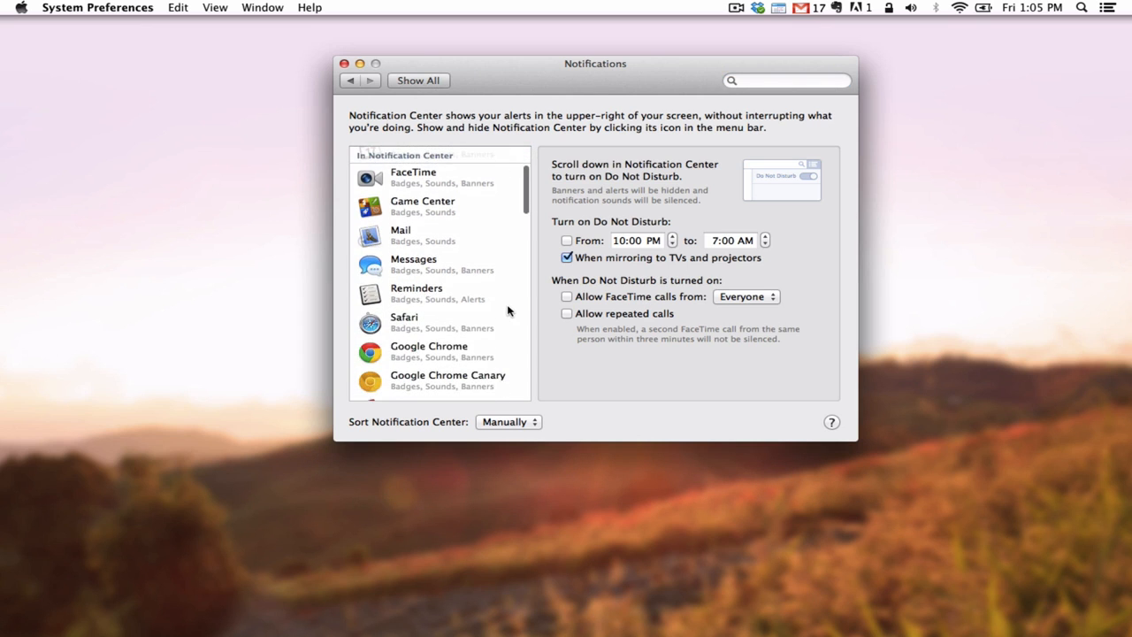
pyautogui.scroll(-3)
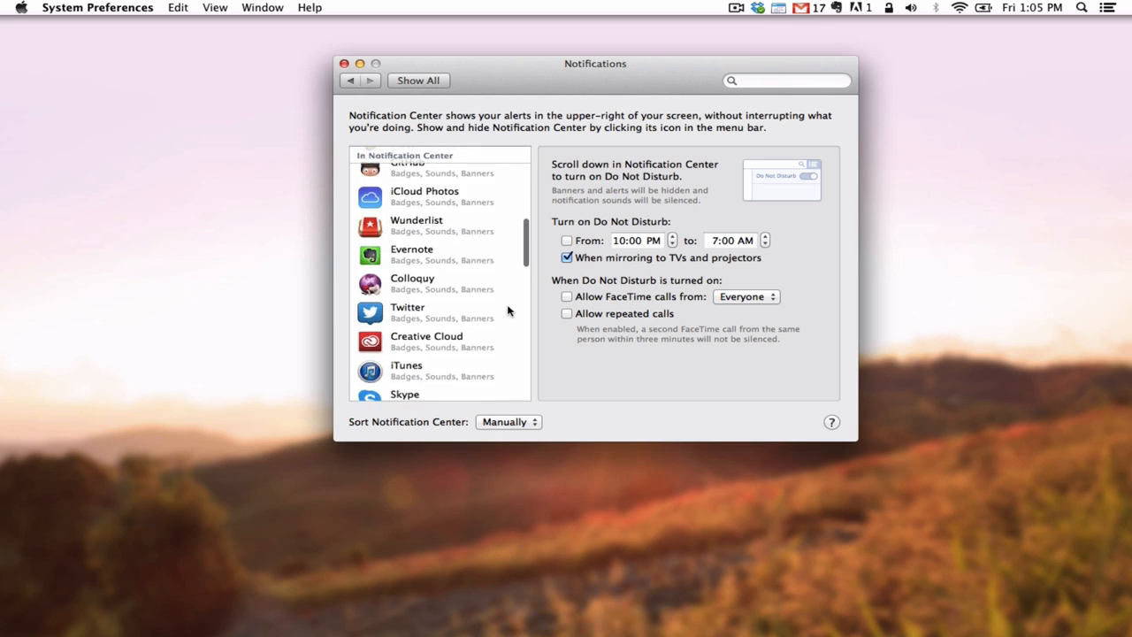
pyautogui.scroll(-3)
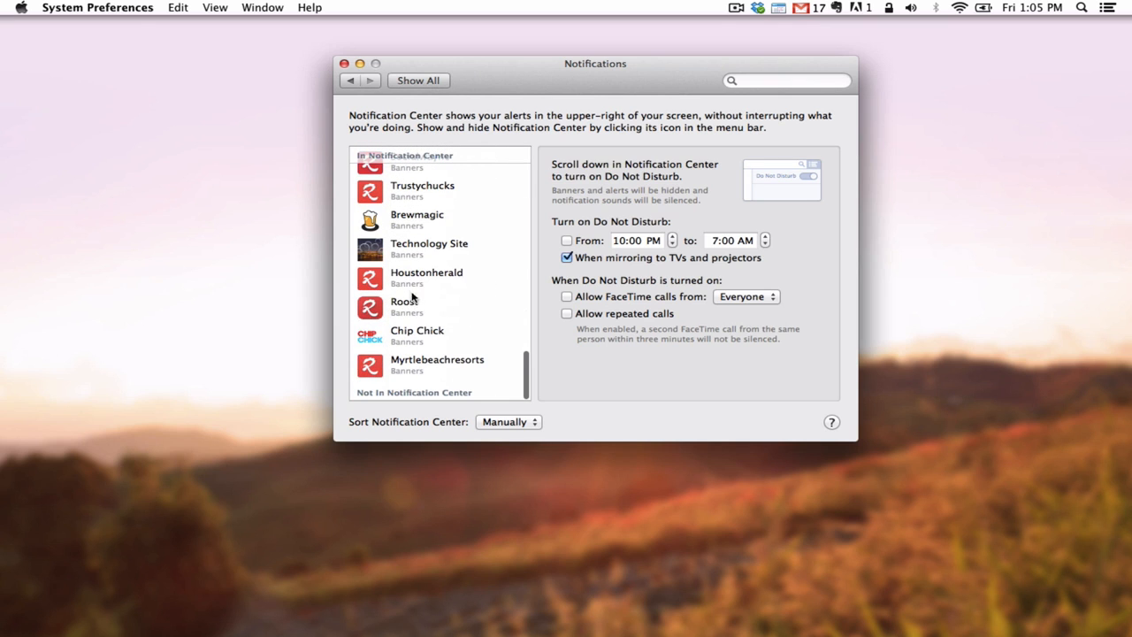
# - Select Roost, review its Banners alert style and expand the recent-items count menu
pyautogui.click(405, 306)
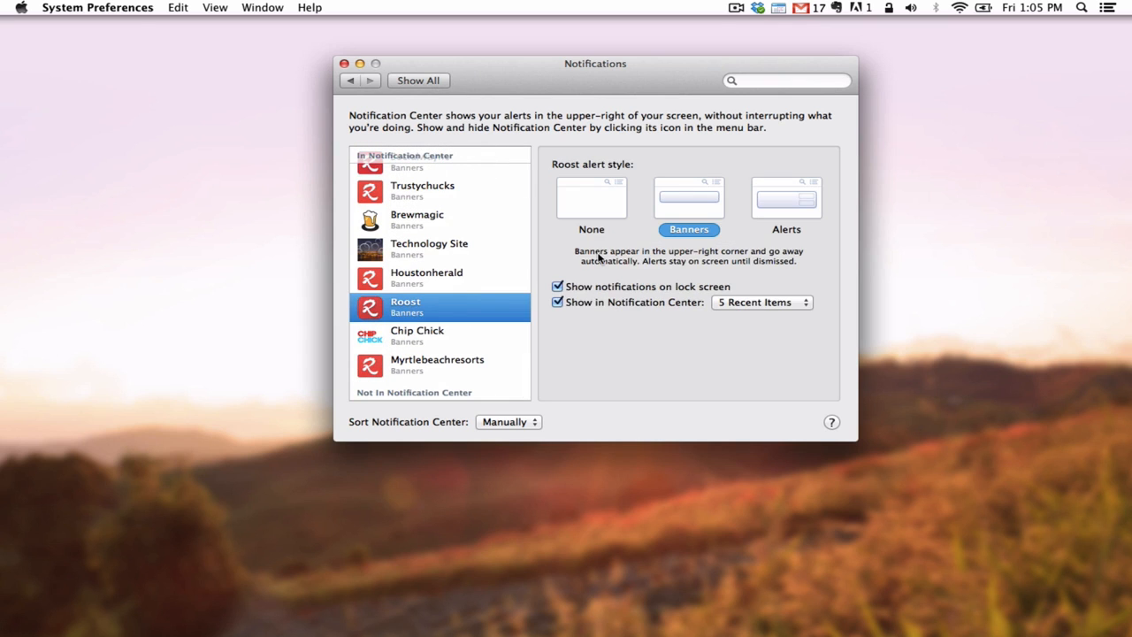
pyautogui.moveTo(661, 209)
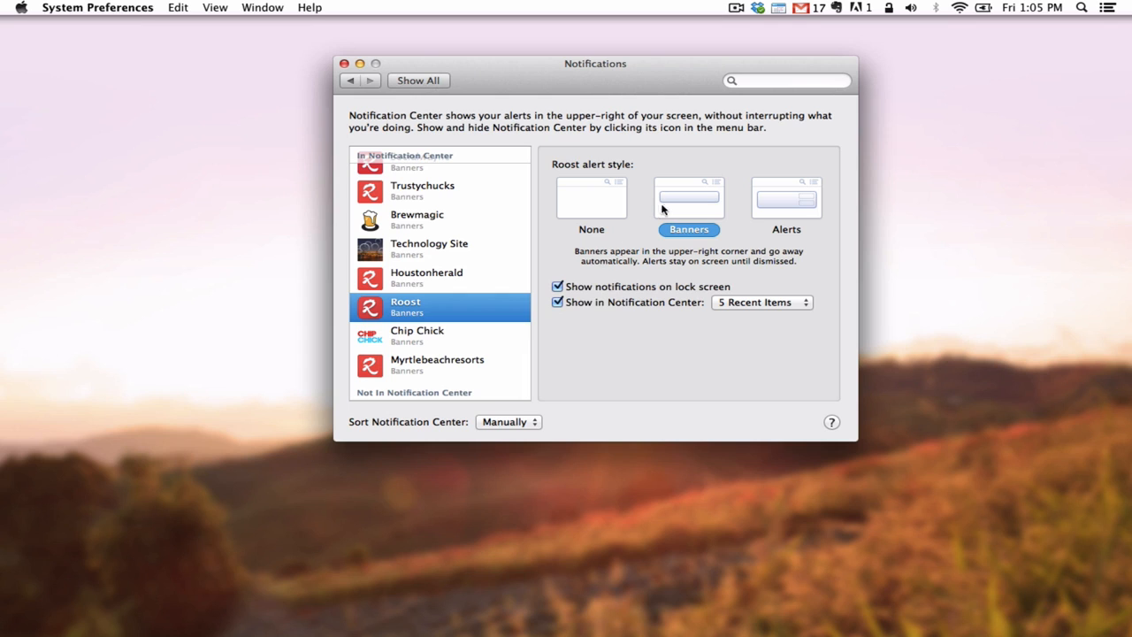
pyautogui.moveTo(686, 205)
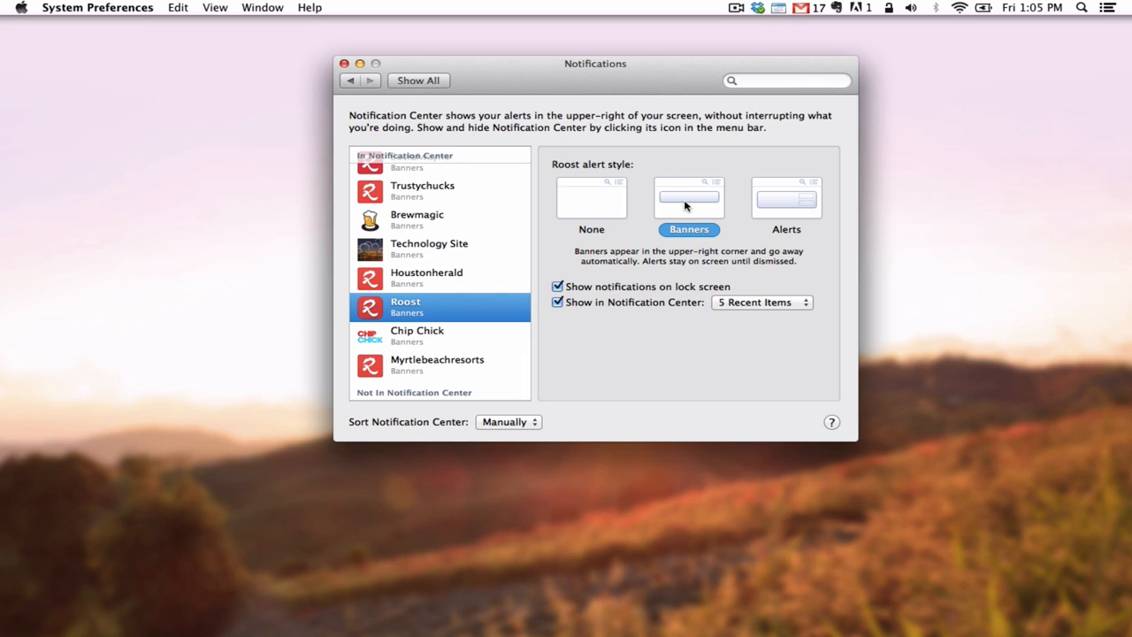
pyautogui.moveTo(789, 193)
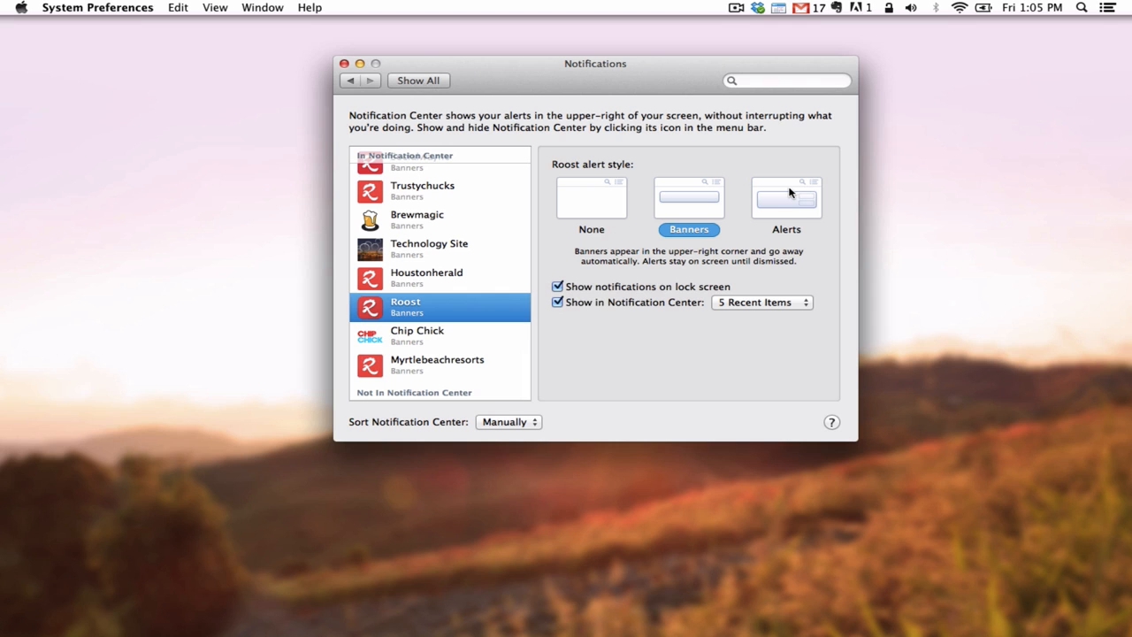
pyautogui.click(1107, 7)
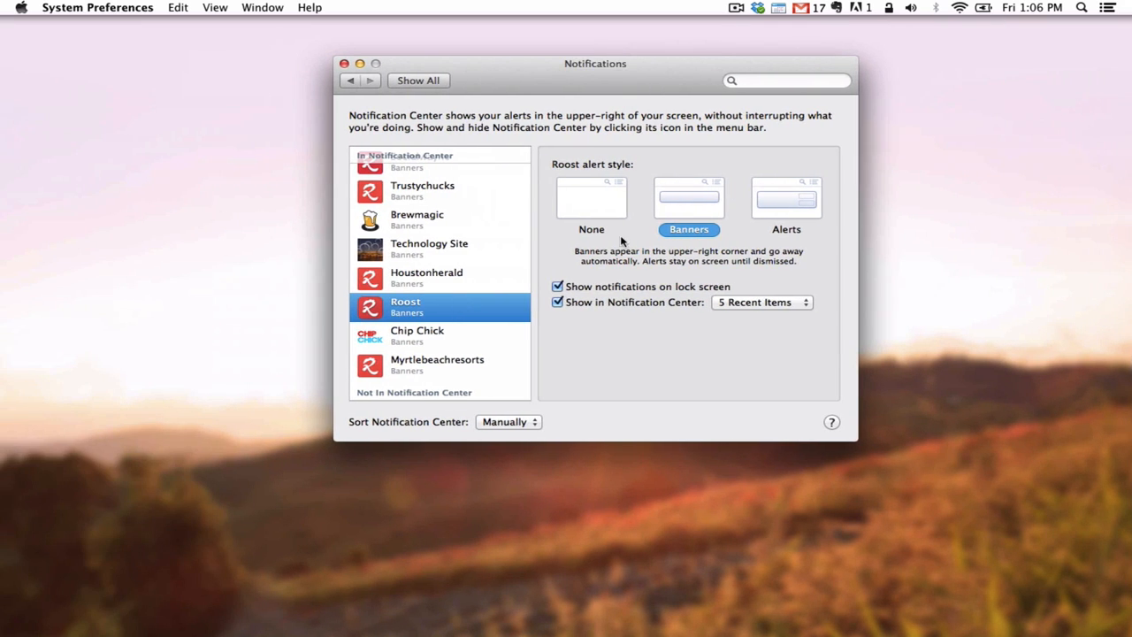
pyautogui.moveTo(605, 290)
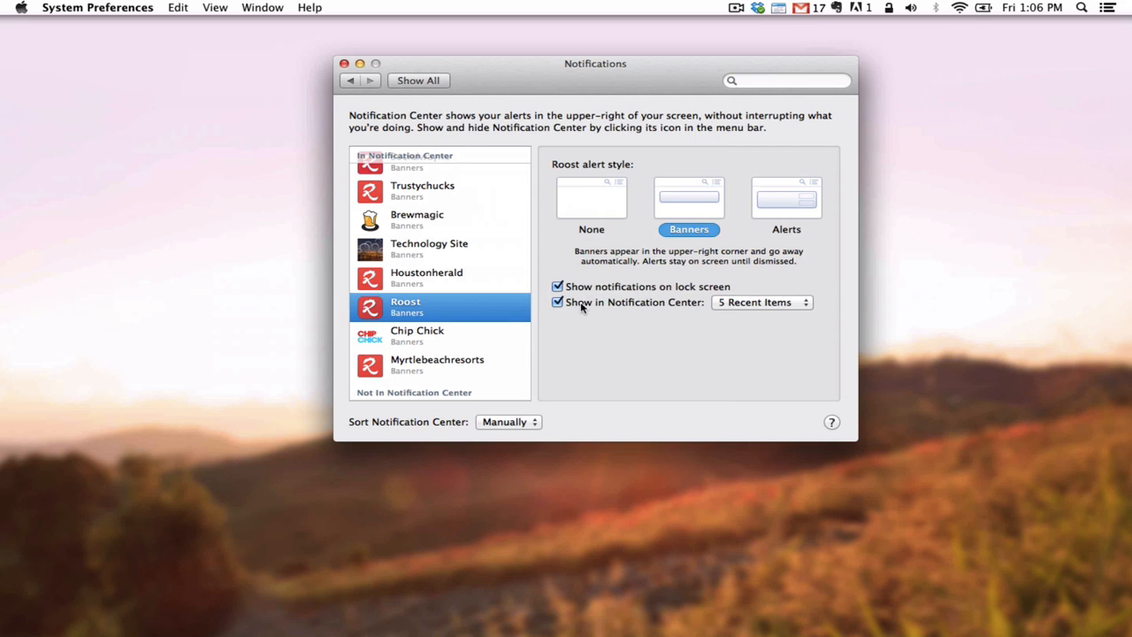
pyautogui.click(760, 302)
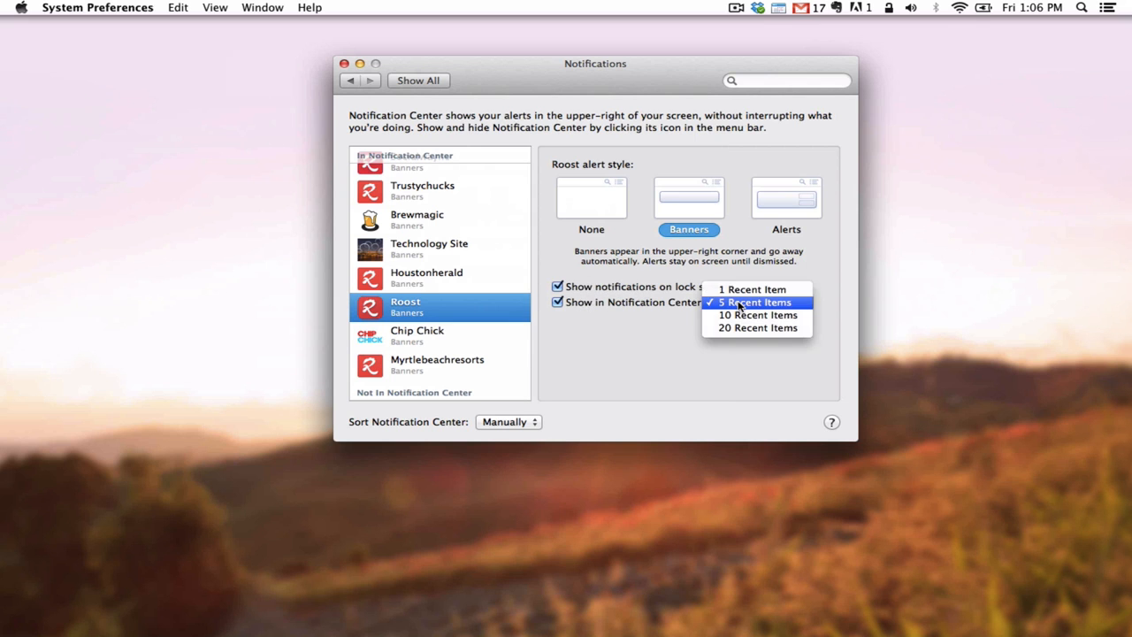